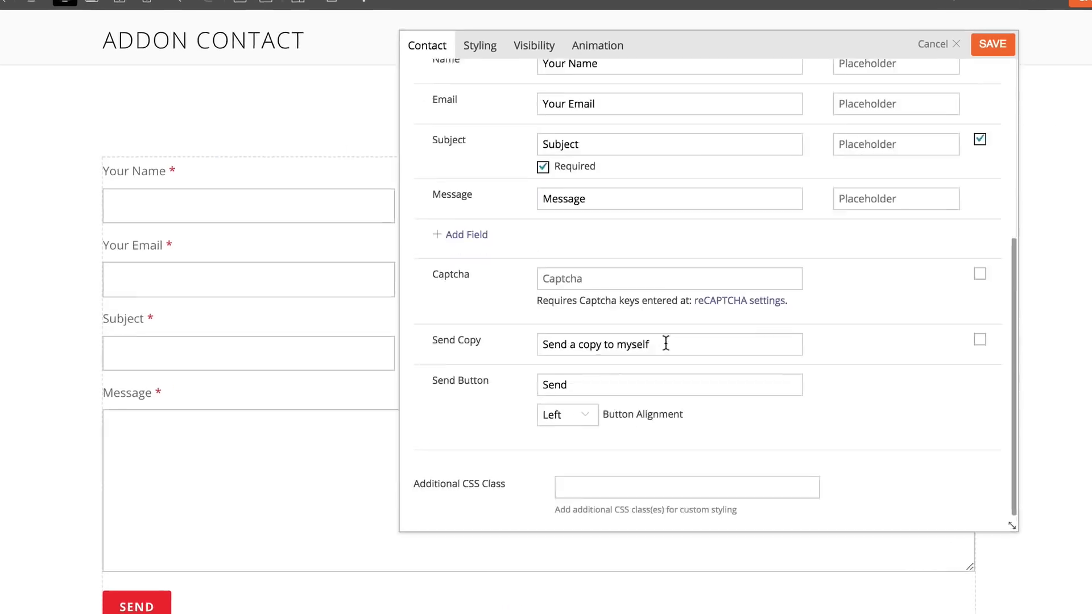
Step: Add a custom field to the contact form and set its type to Checkbox via Radio
{"action": "left_click", "coordinate": [461, 234]}
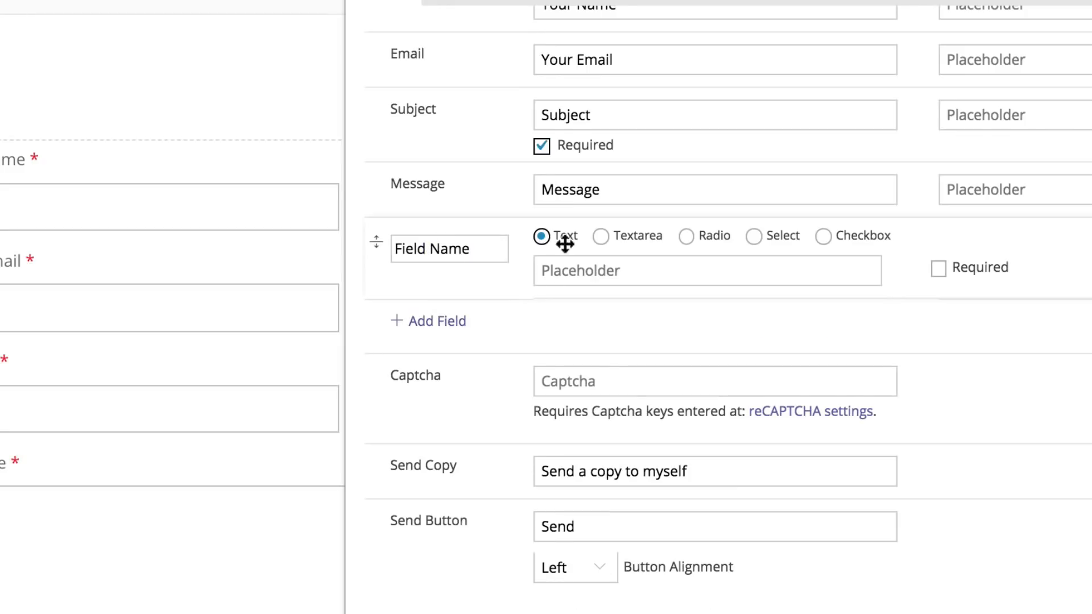
{"action": "left_click", "coordinate": [686, 237]}
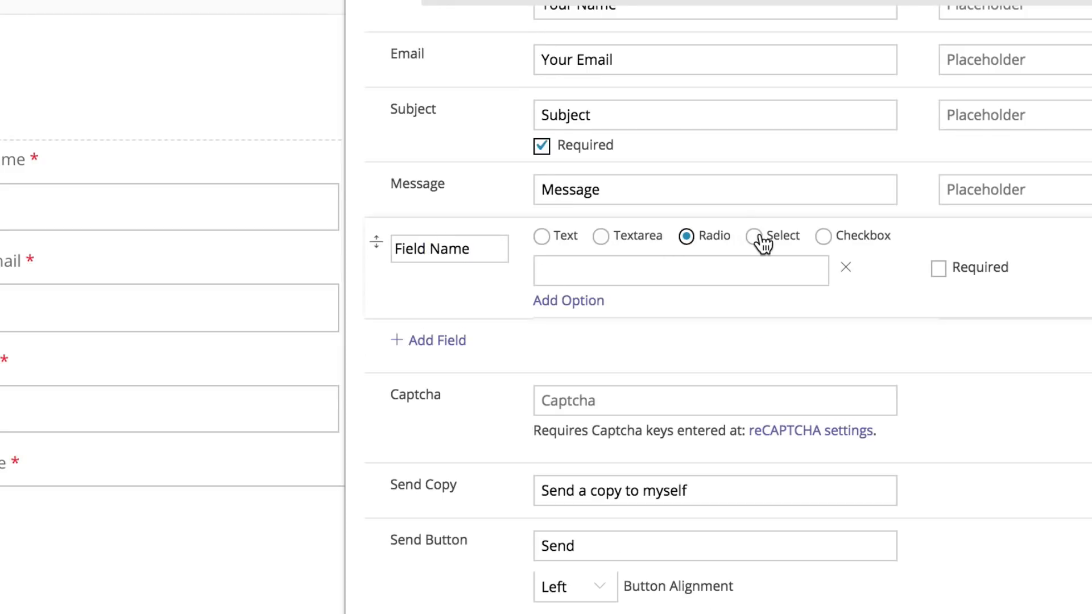
{"action": "left_click", "coordinate": [823, 236]}
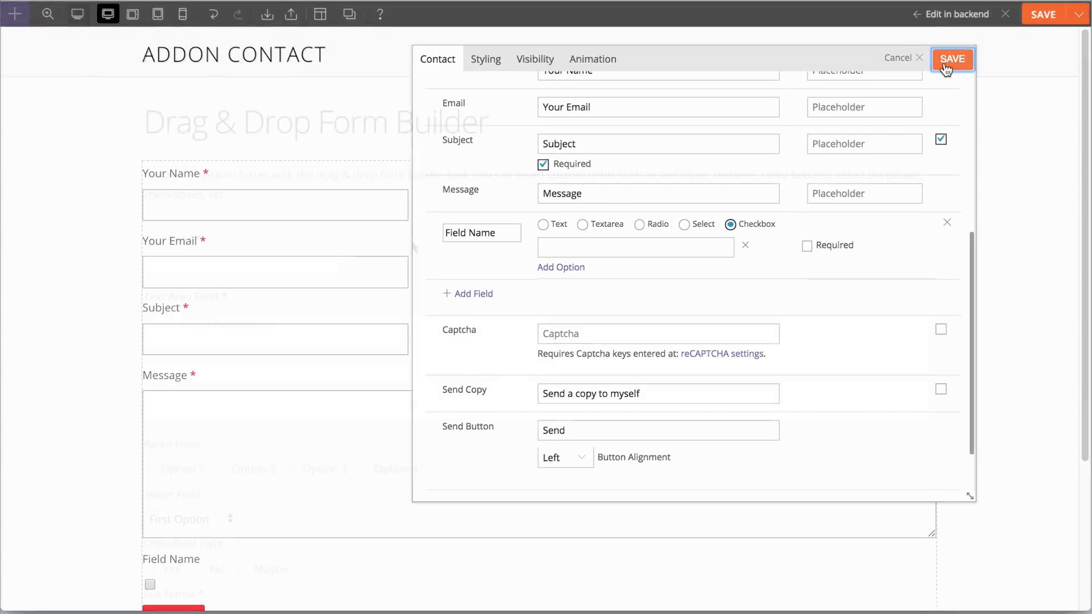
Step: Save the checkbox field, then pick Option 3 and a checkbox in the live demo form
{"action": "left_click", "coordinate": [952, 58]}
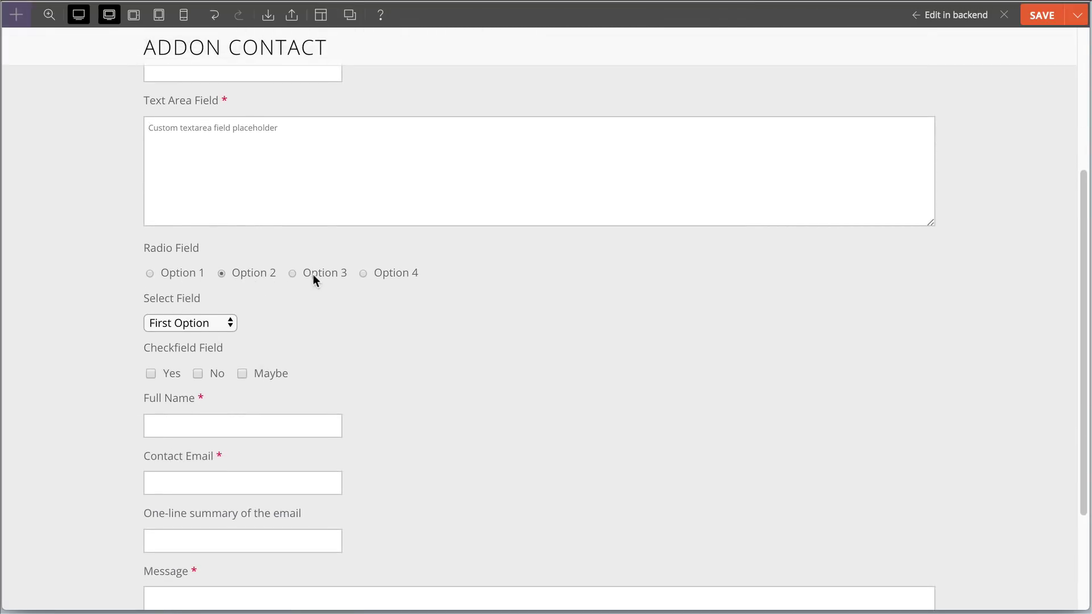
{"action": "left_click", "coordinate": [292, 272]}
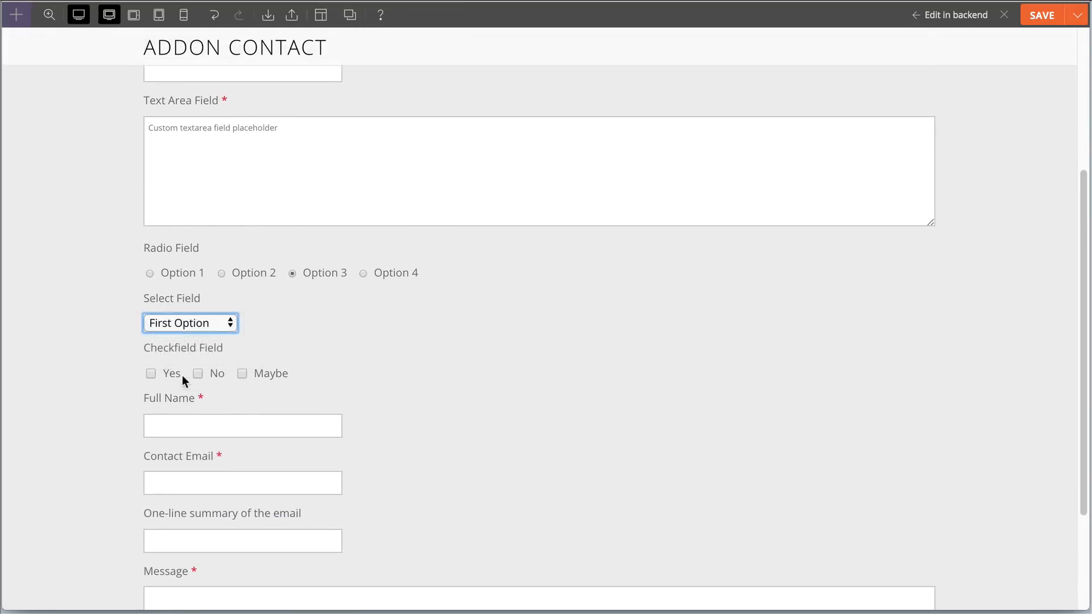
{"action": "left_click", "coordinate": [241, 373]}
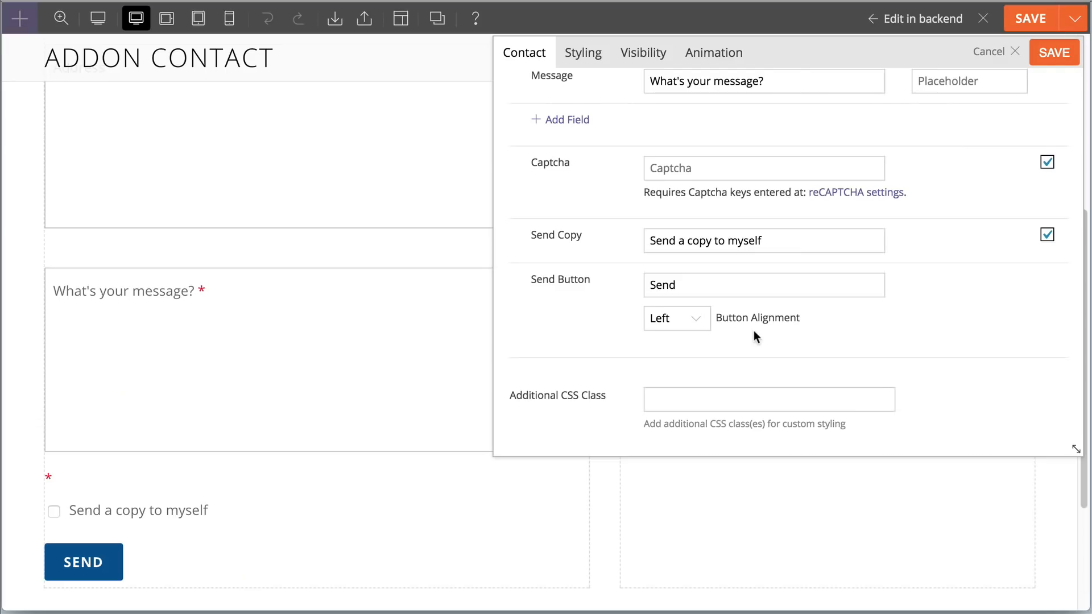
Step: Set the send button alignment to Right, then settle on Center
{"action": "left_click", "coordinate": [675, 318]}
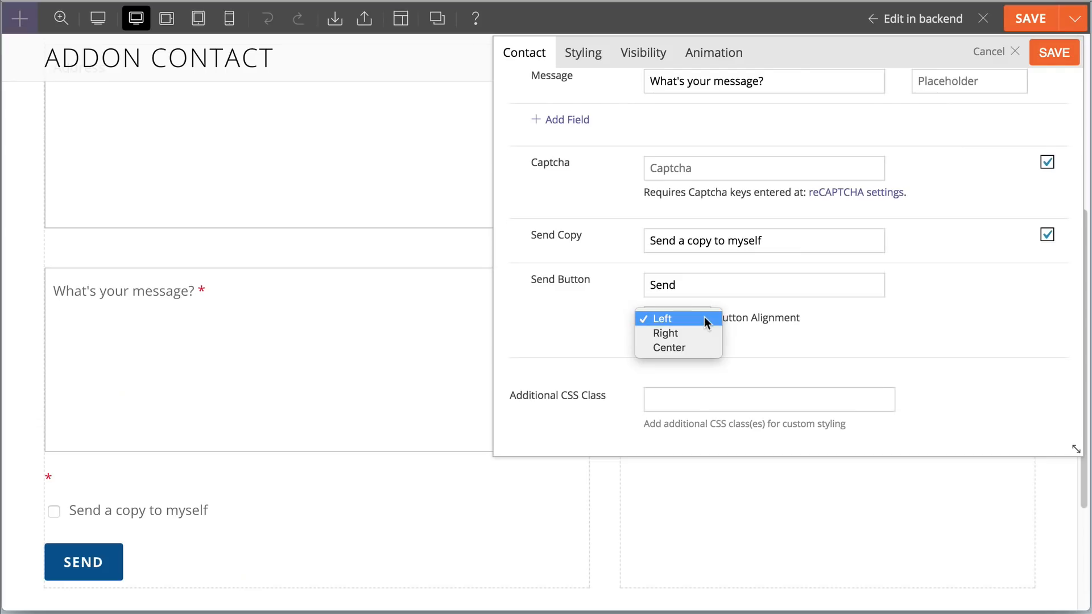
{"action": "mouse_move", "coordinate": [665, 333]}
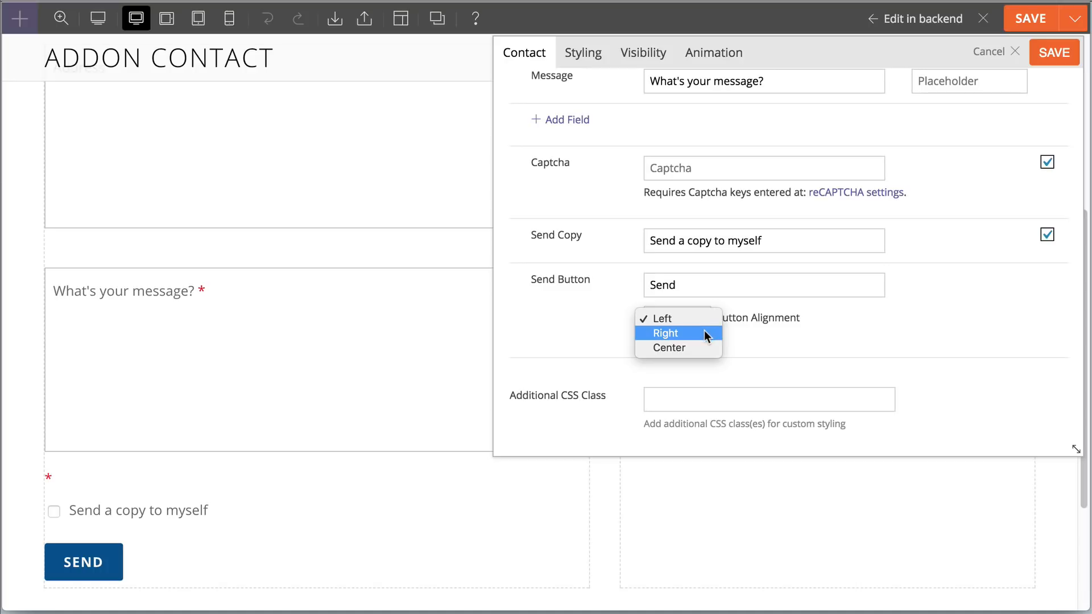
{"action": "left_click", "coordinate": [664, 332]}
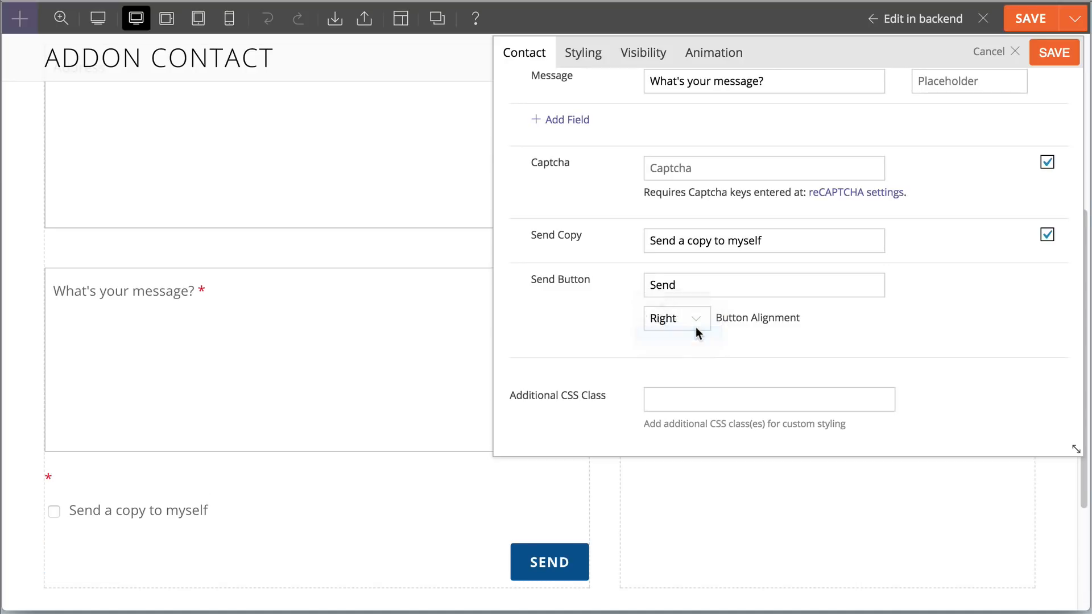
{"action": "left_click", "coordinate": [672, 317]}
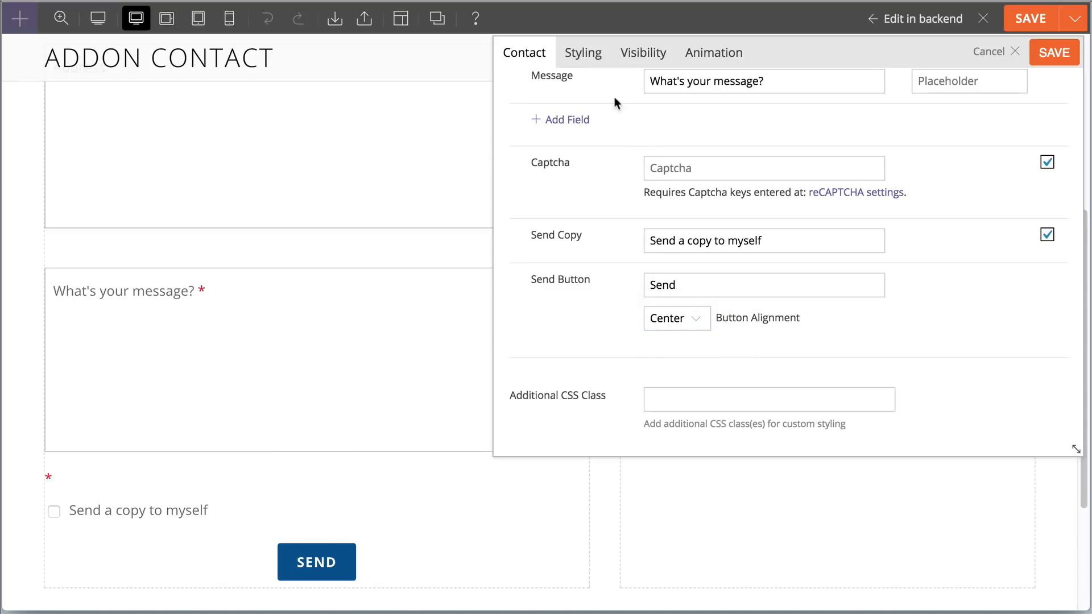
Step: Bring up the Styling options for the Send Button of the form
{"action": "left_click", "coordinate": [582, 53]}
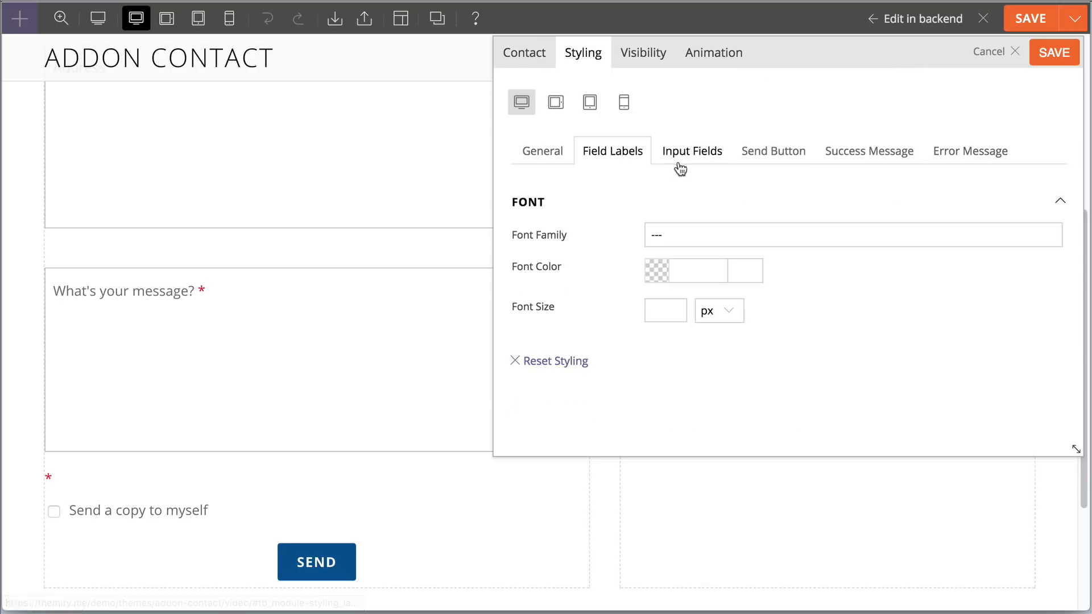
{"action": "left_click", "coordinate": [774, 150]}
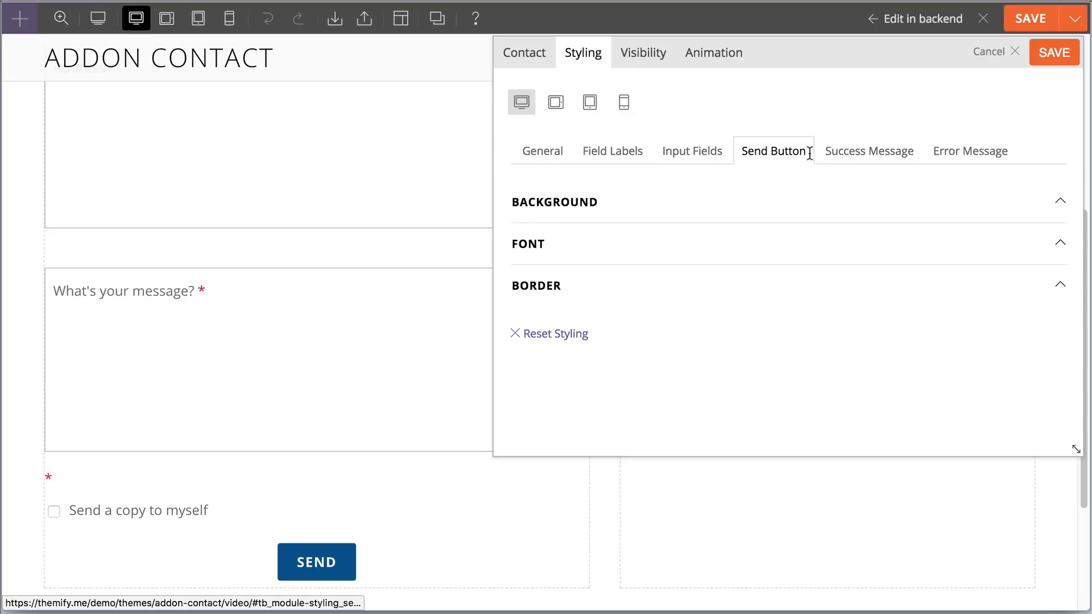
{"action": "left_click", "coordinate": [970, 151]}
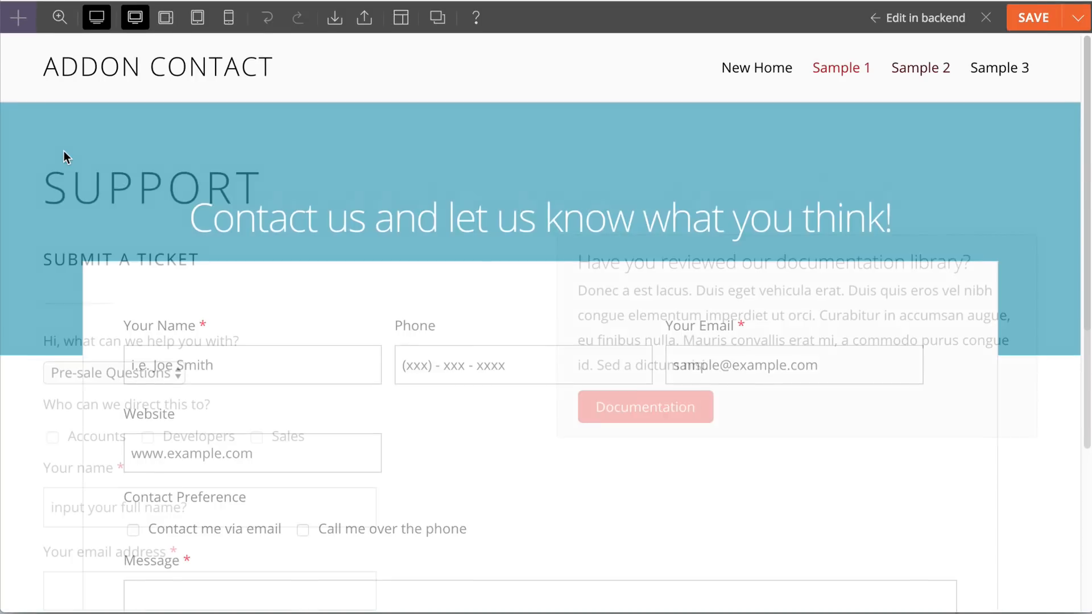
Step: Scroll through the Sample 2 support form, then browse the Sample 3 map-and-office page
{"action": "scroll", "scroll_direction": "down", "scroll_amount": 3}
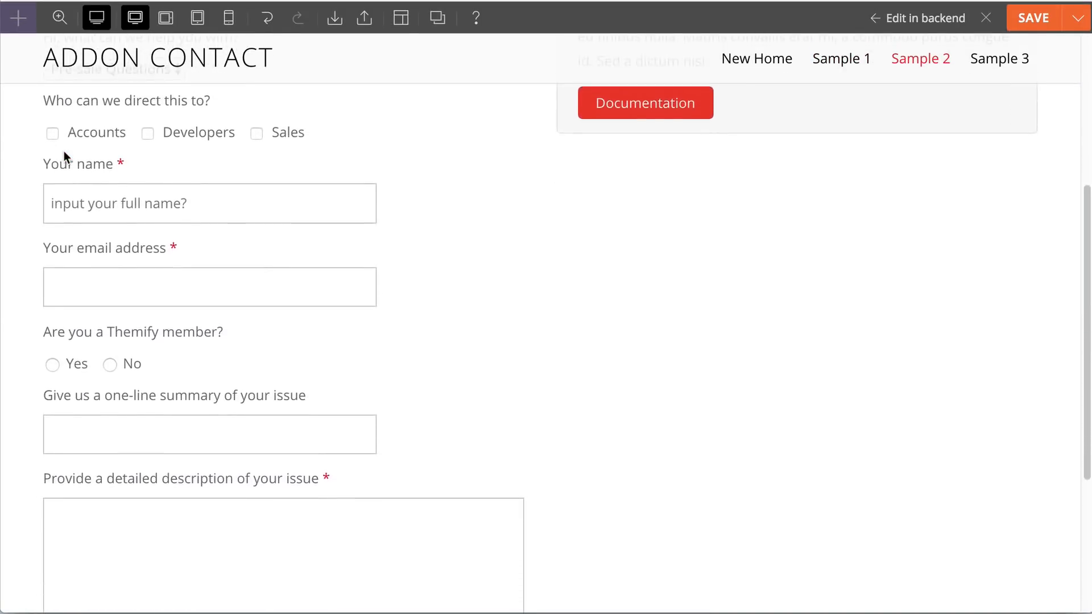
{"action": "scroll", "scroll_direction": "down", "scroll_amount": 3}
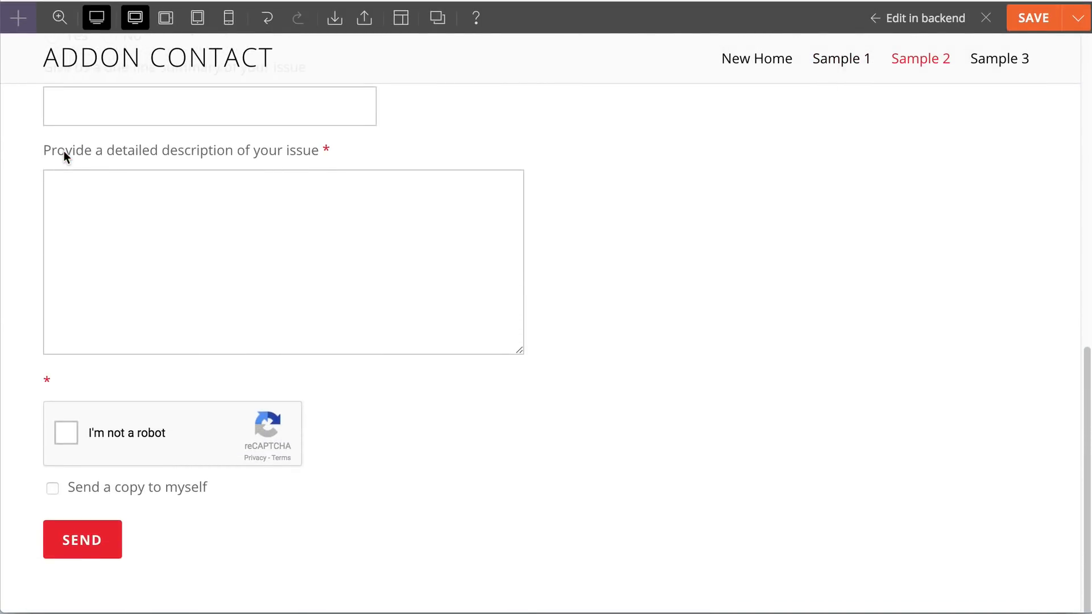
{"action": "left_click", "coordinate": [998, 64]}
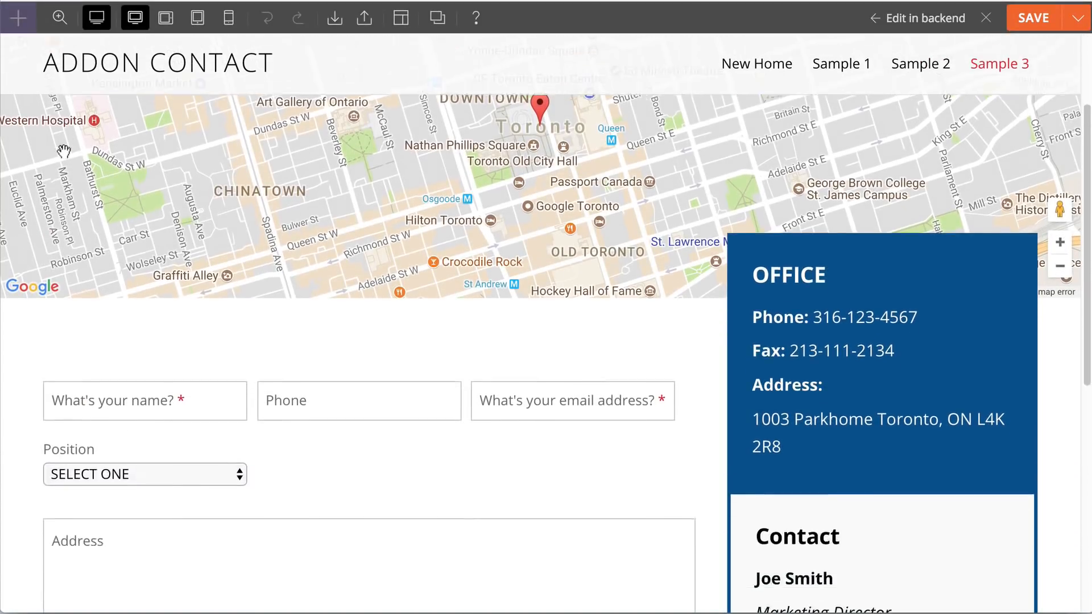
{"action": "scroll", "scroll_direction": "down", "scroll_amount": 3}
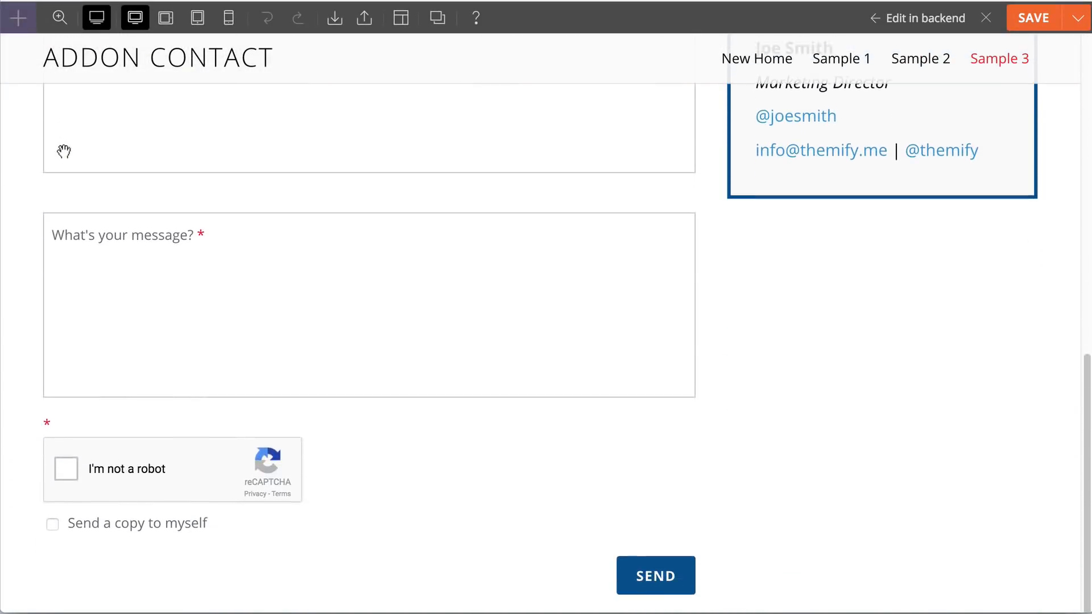